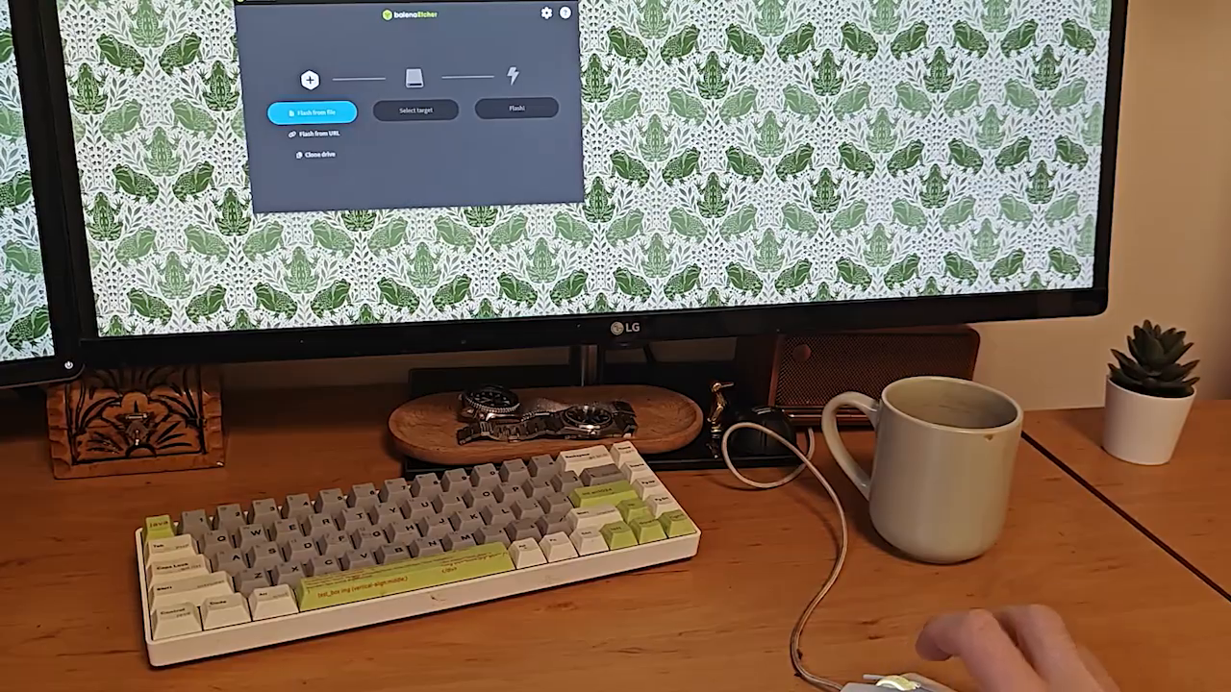
pyautogui.moveTo(914, 654)
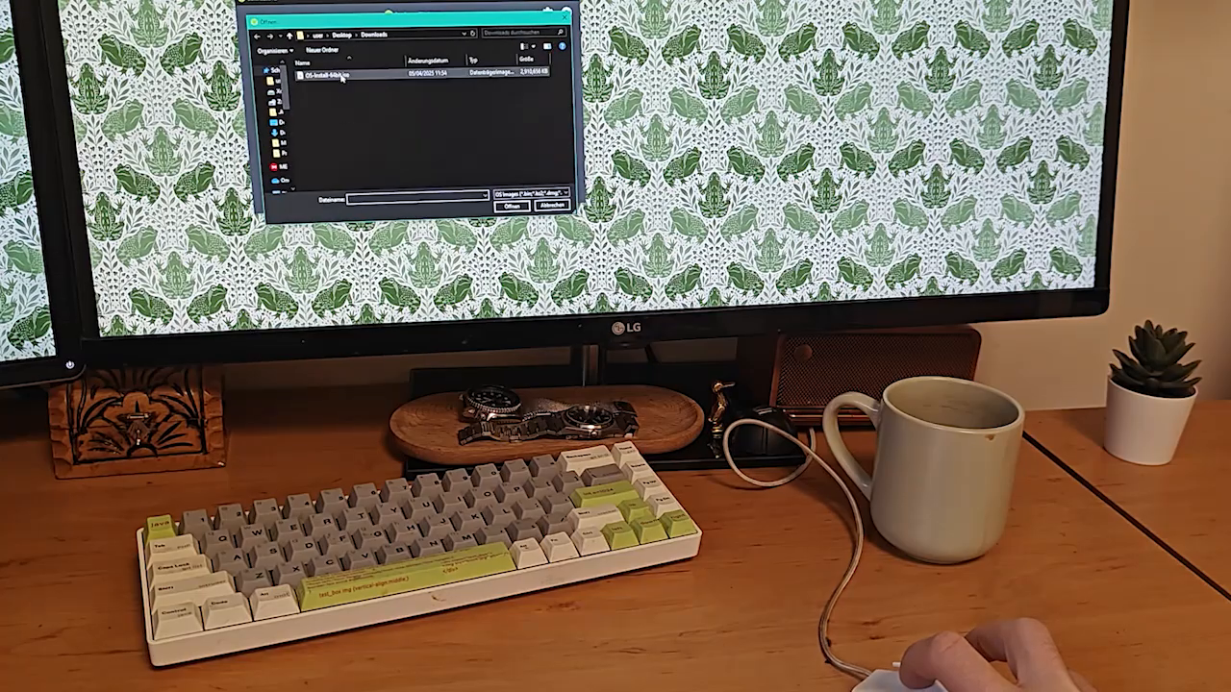
# - Choose OS-install-64bit.iso from Downloads as the balenaEtcher source image
pyautogui.click(331, 77)
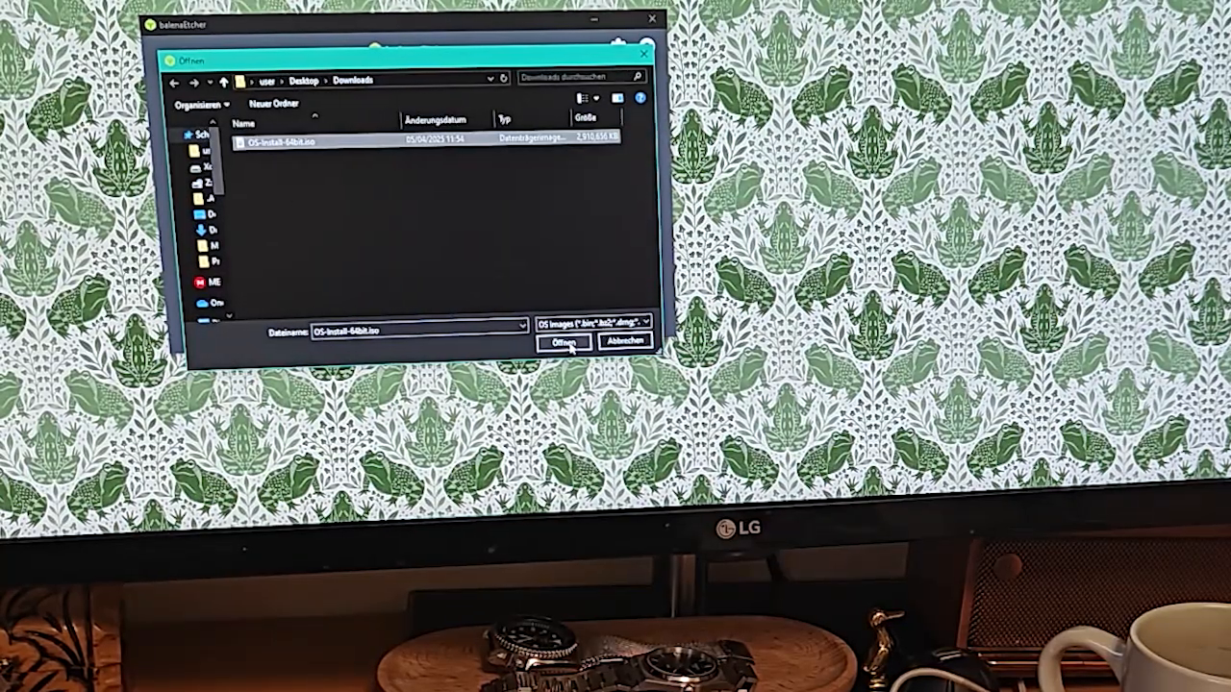
pyautogui.click(561, 342)
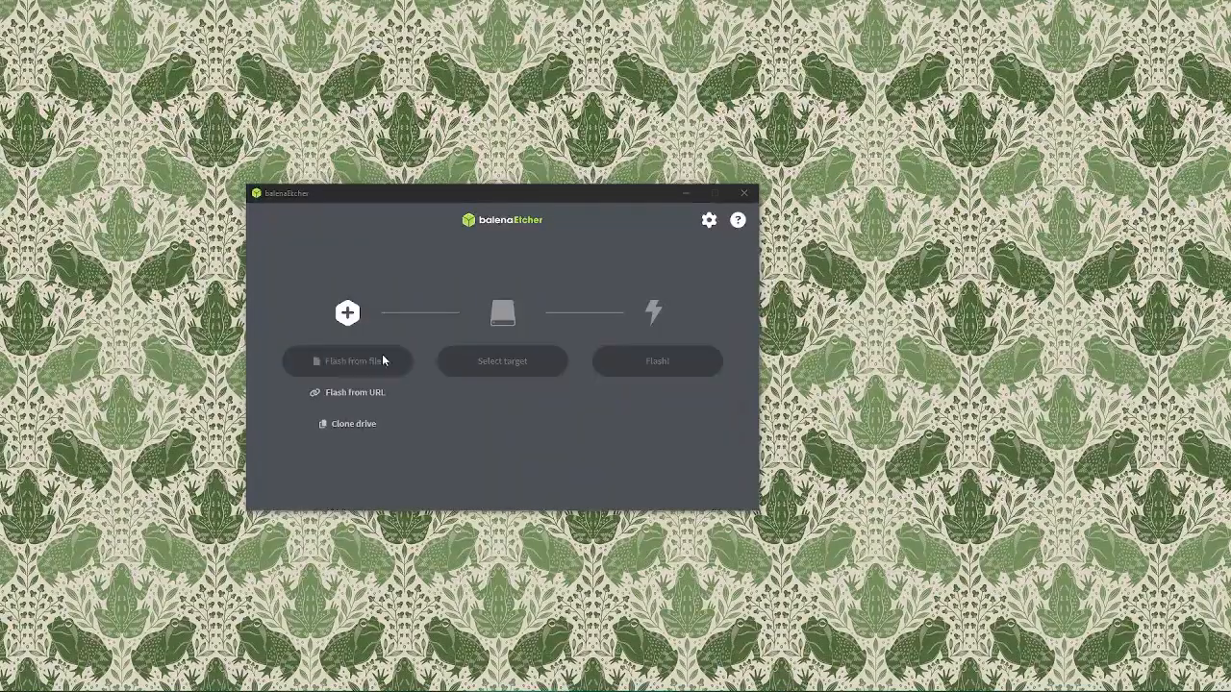
pyautogui.click(346, 361)
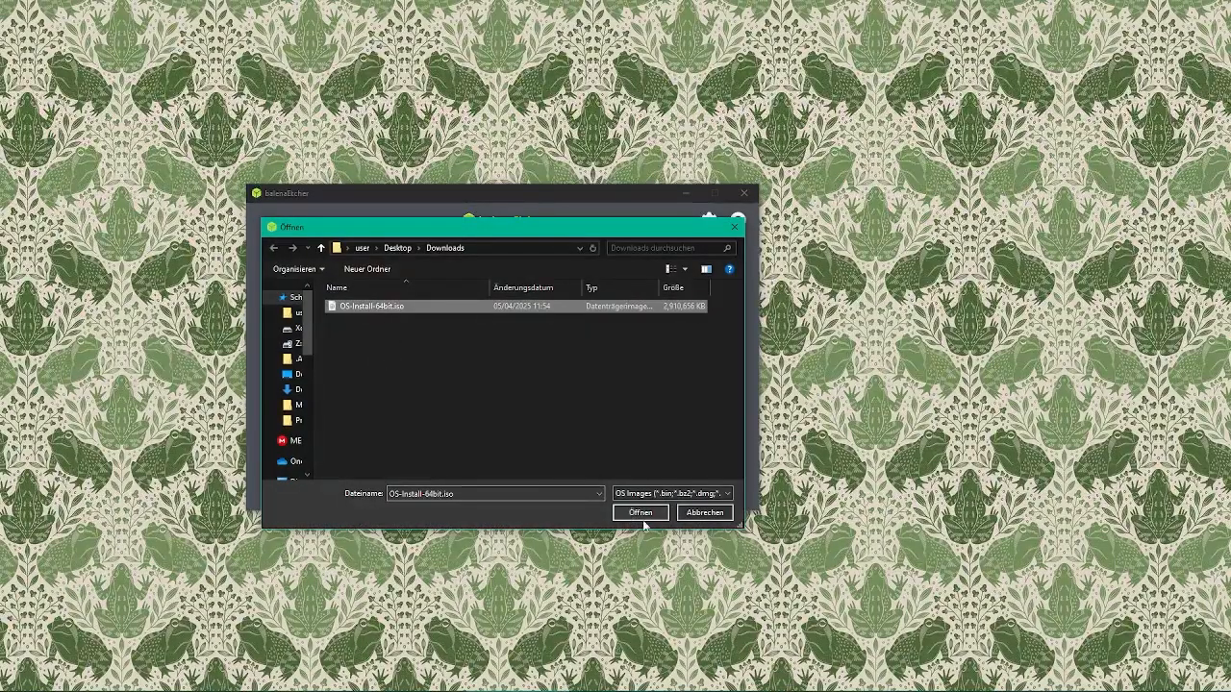